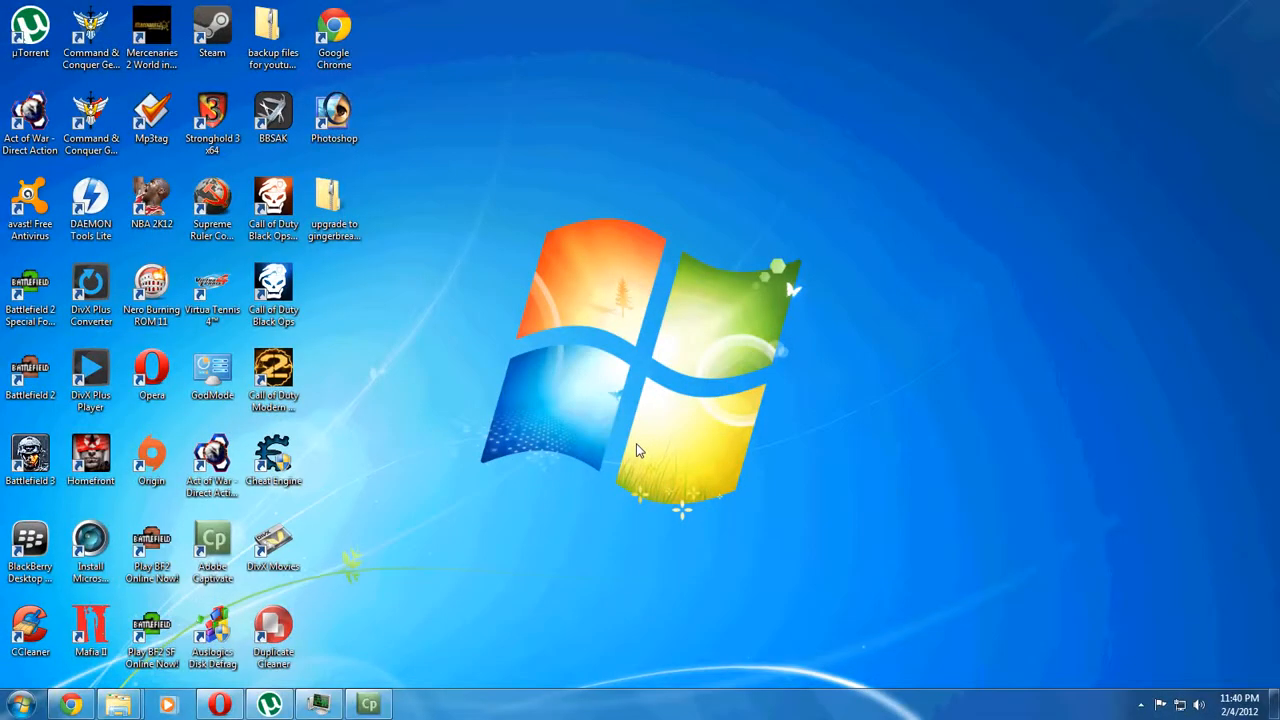
{"action": "mouse_move", "coordinate": [10, 64]}
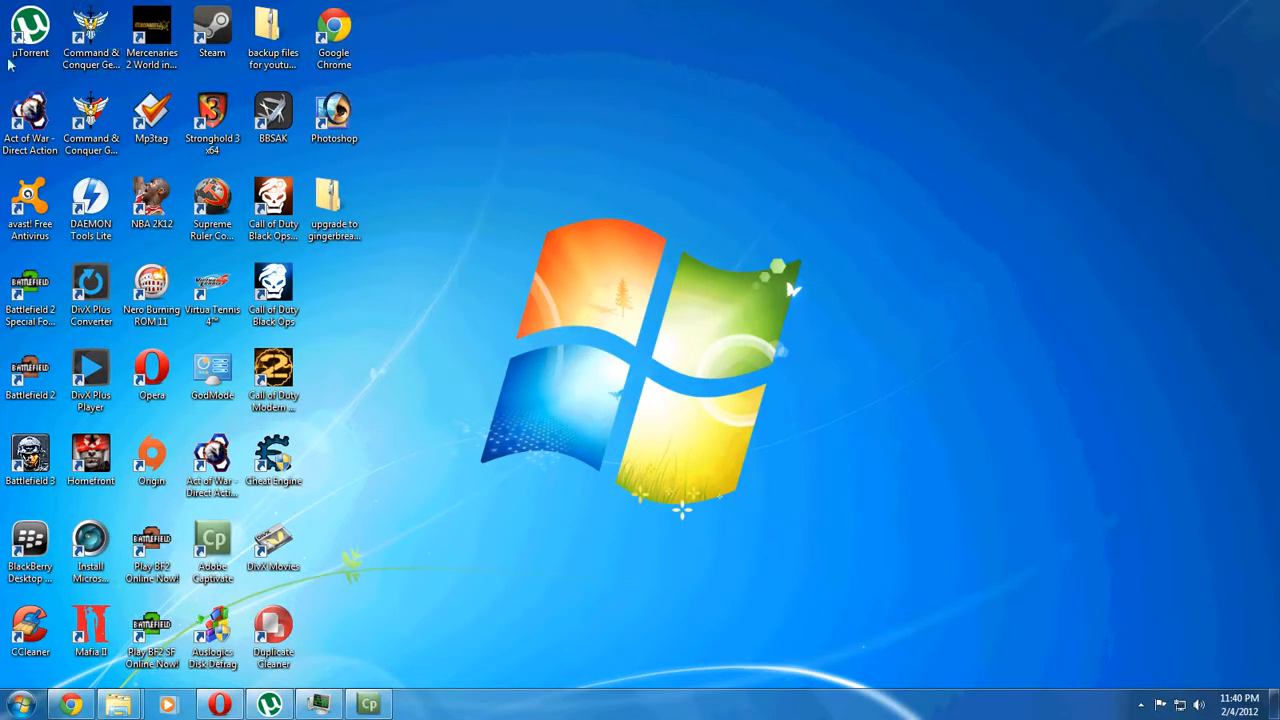
{"action": "mouse_move", "coordinate": [387, 136]}
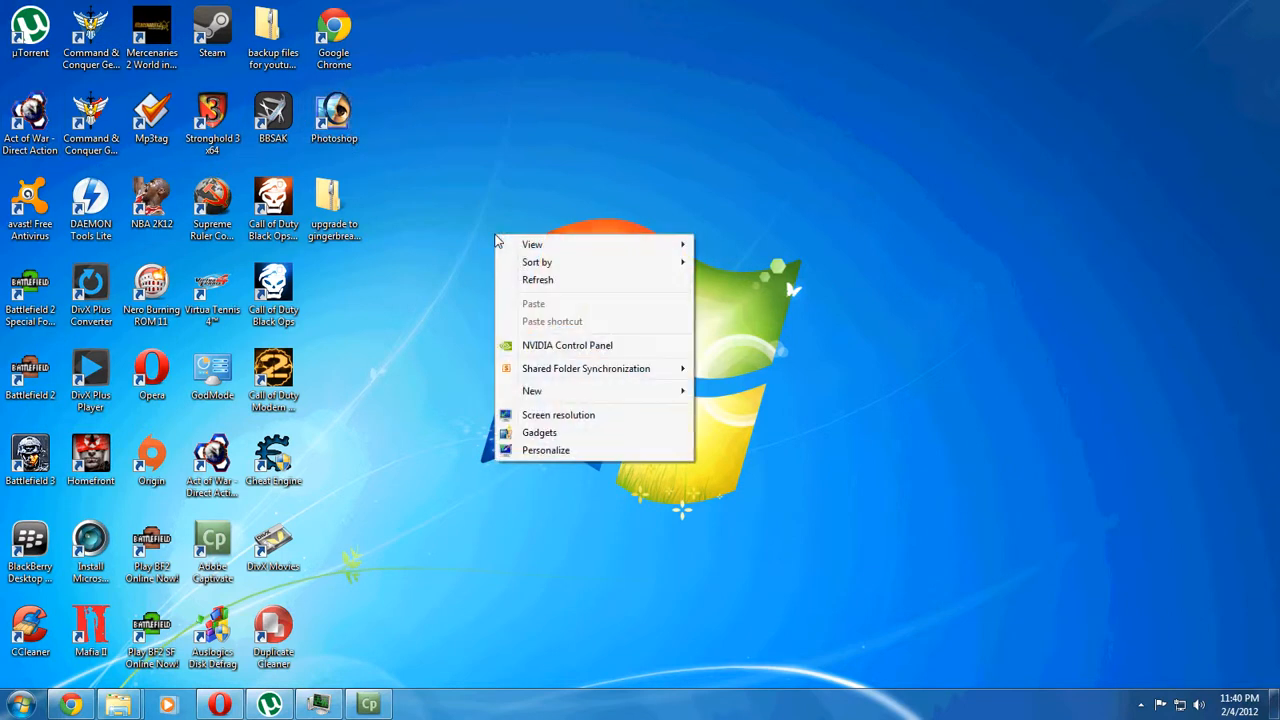
{"action": "mouse_move", "coordinate": [545, 450]}
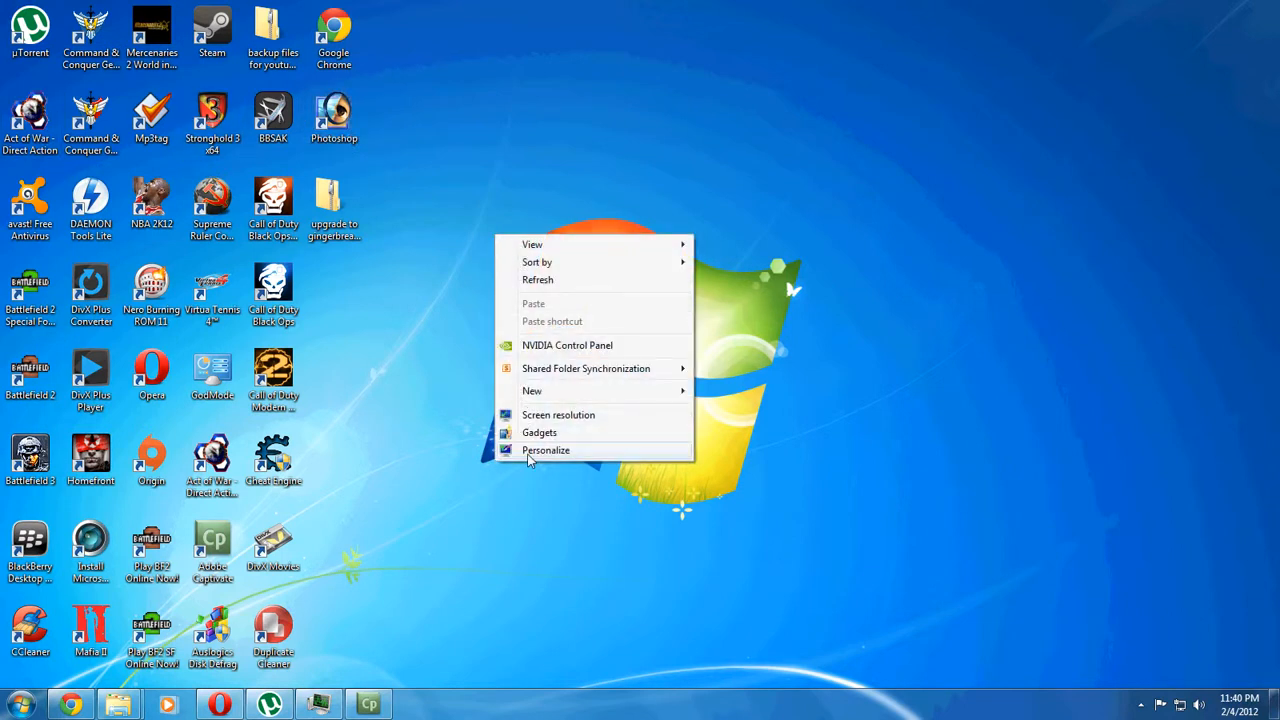
Step: Open Personalization from the desktop's right-click menu
{"action": "left_click", "coordinate": [546, 450]}
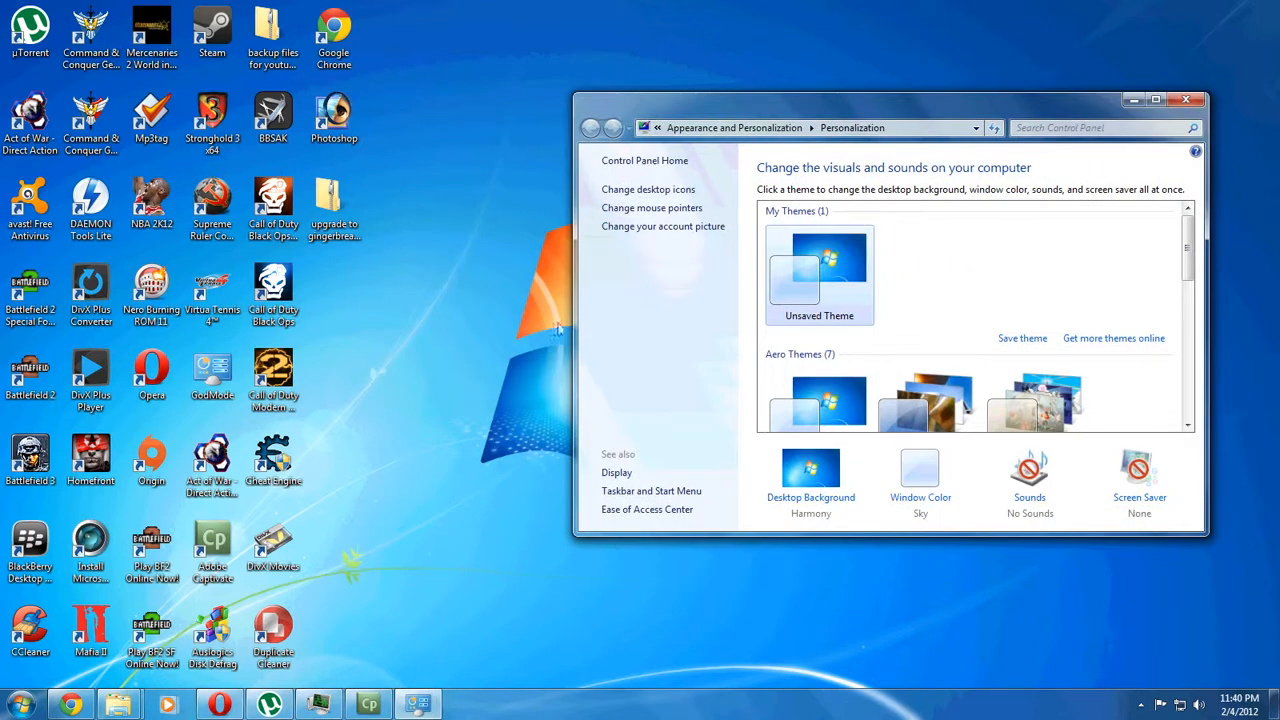
{"action": "mouse_move", "coordinate": [648, 189]}
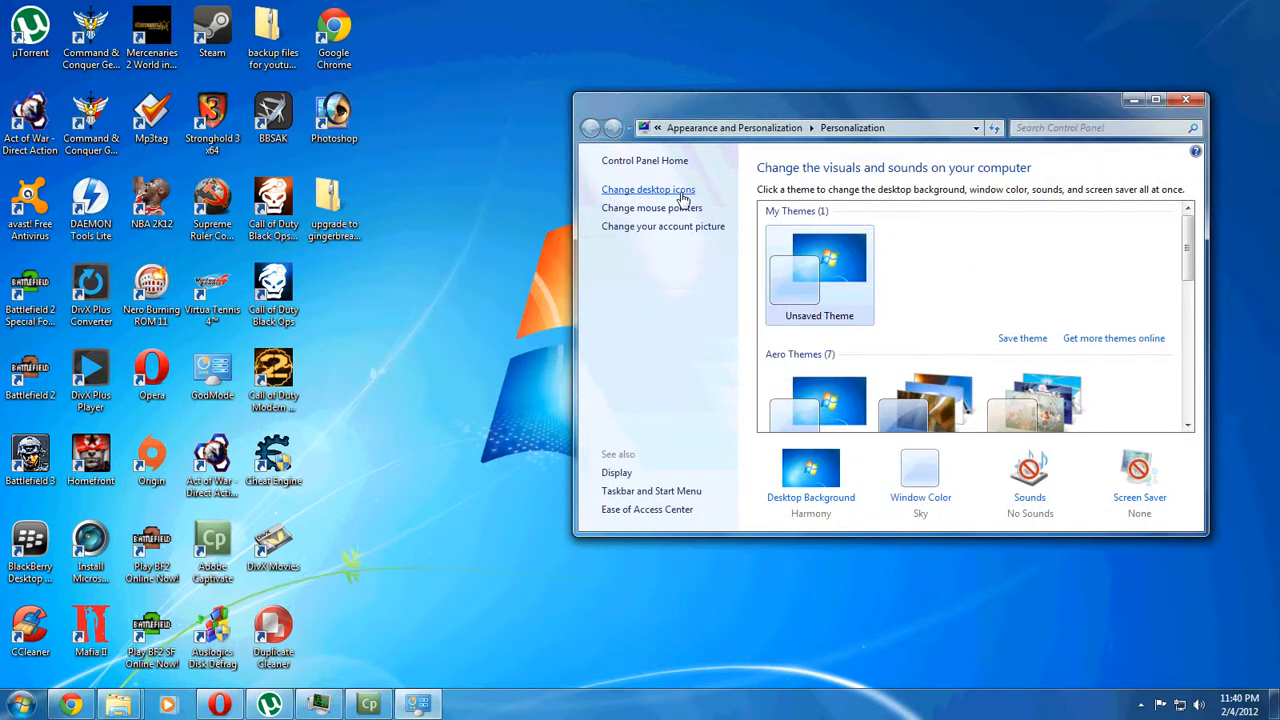
Step: Open Desktop Icon Settings and tick the Recycle Bin checkbox
{"action": "left_click", "coordinate": [648, 189]}
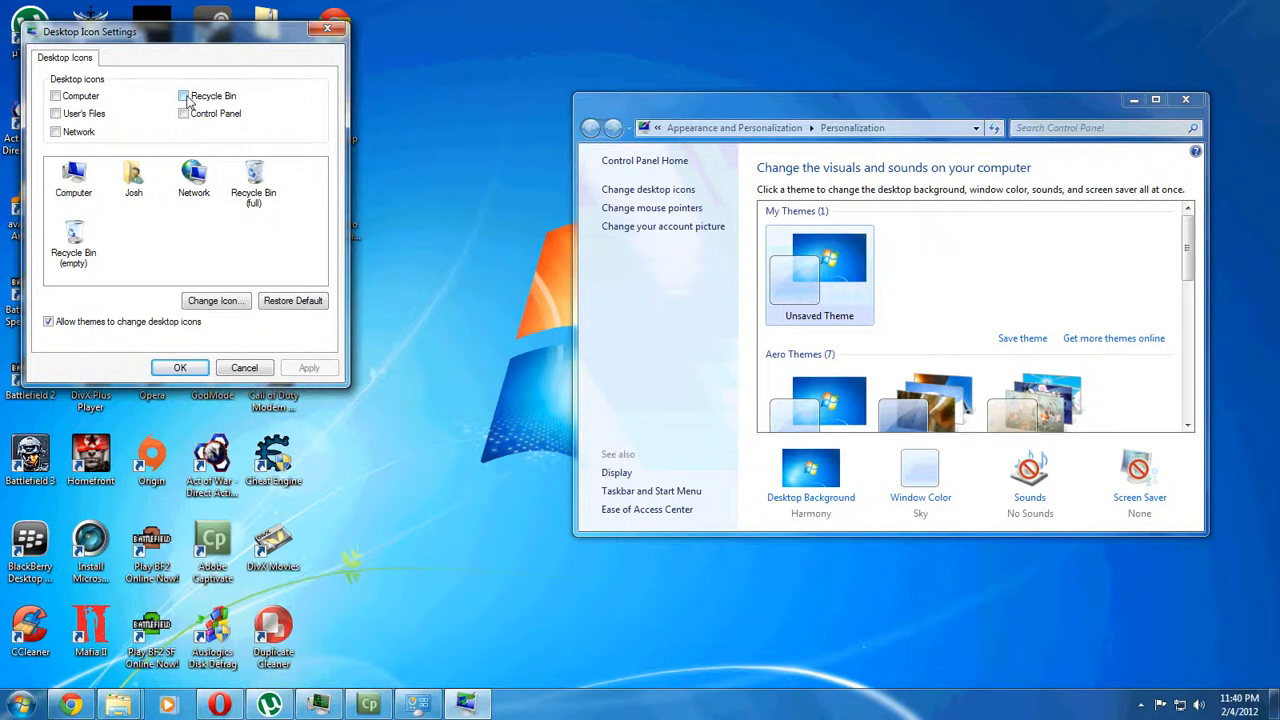
{"action": "left_click", "coordinate": [183, 95]}
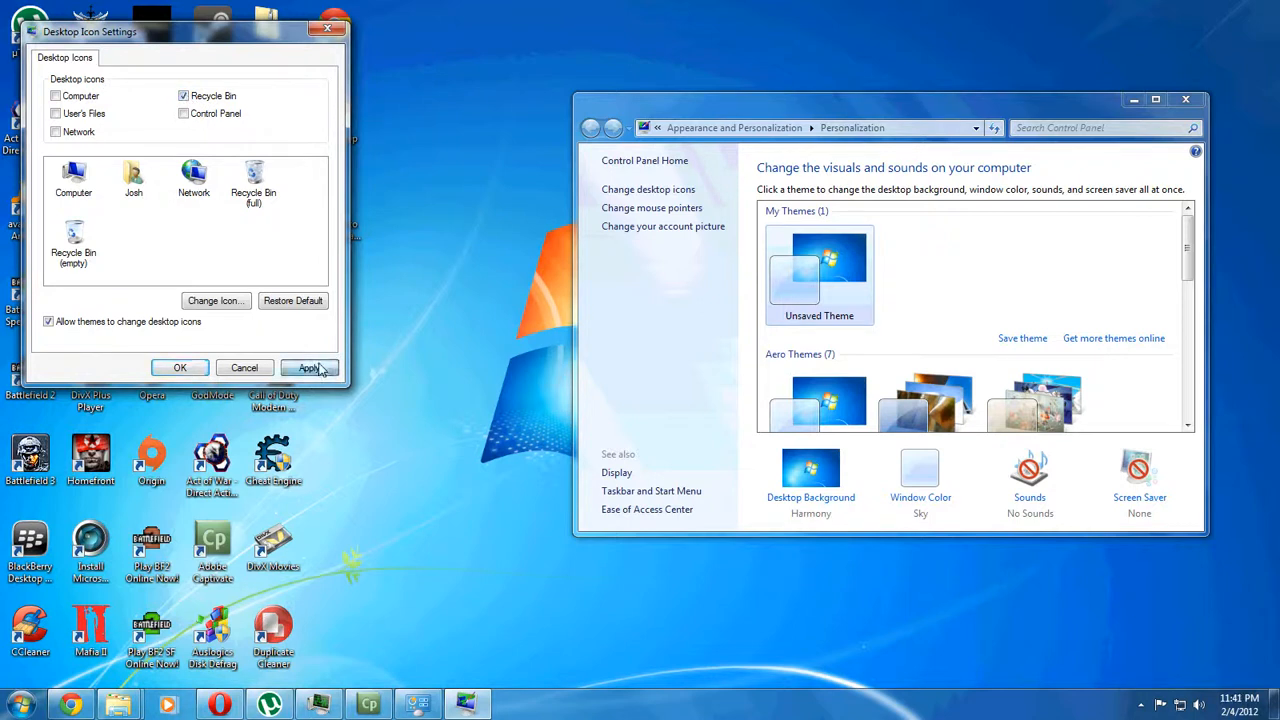